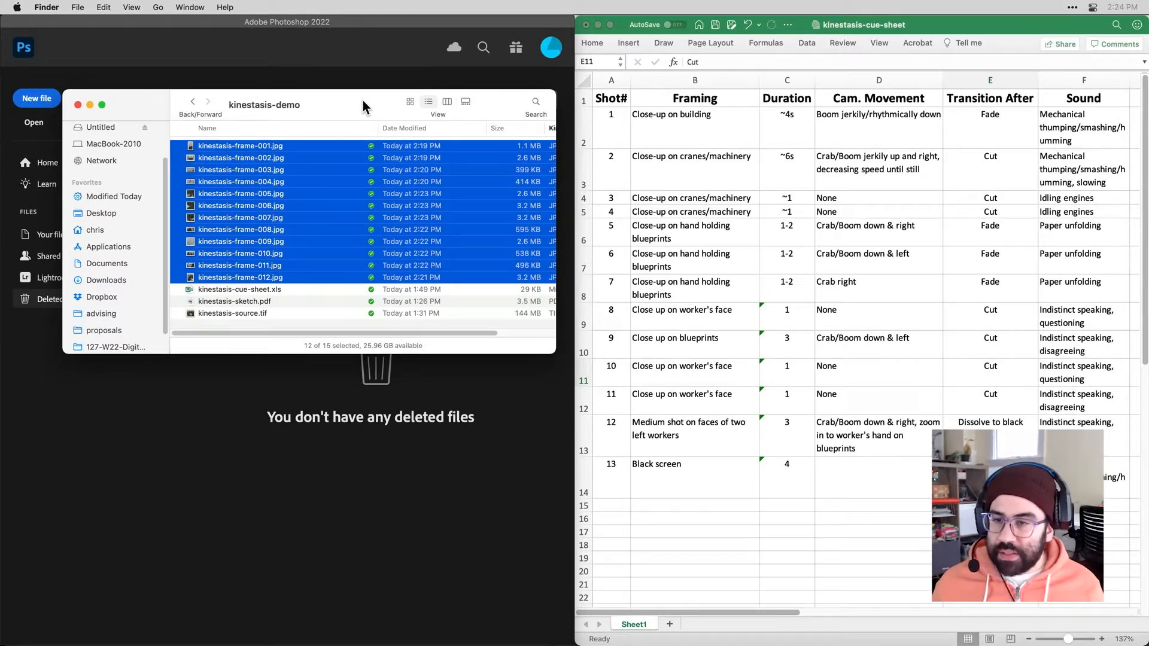
Create a Finder folder 'Kinestasis Demo Folder' from the selected frames and expand it
left_click(240, 146)
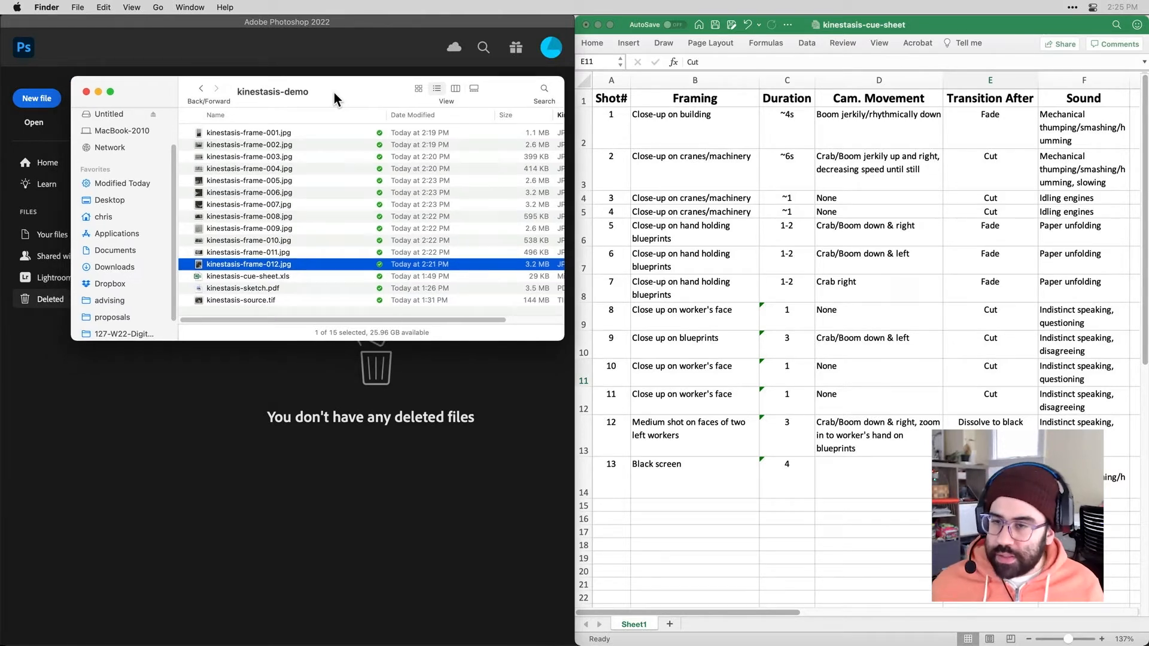
mouse_move(164, 57)
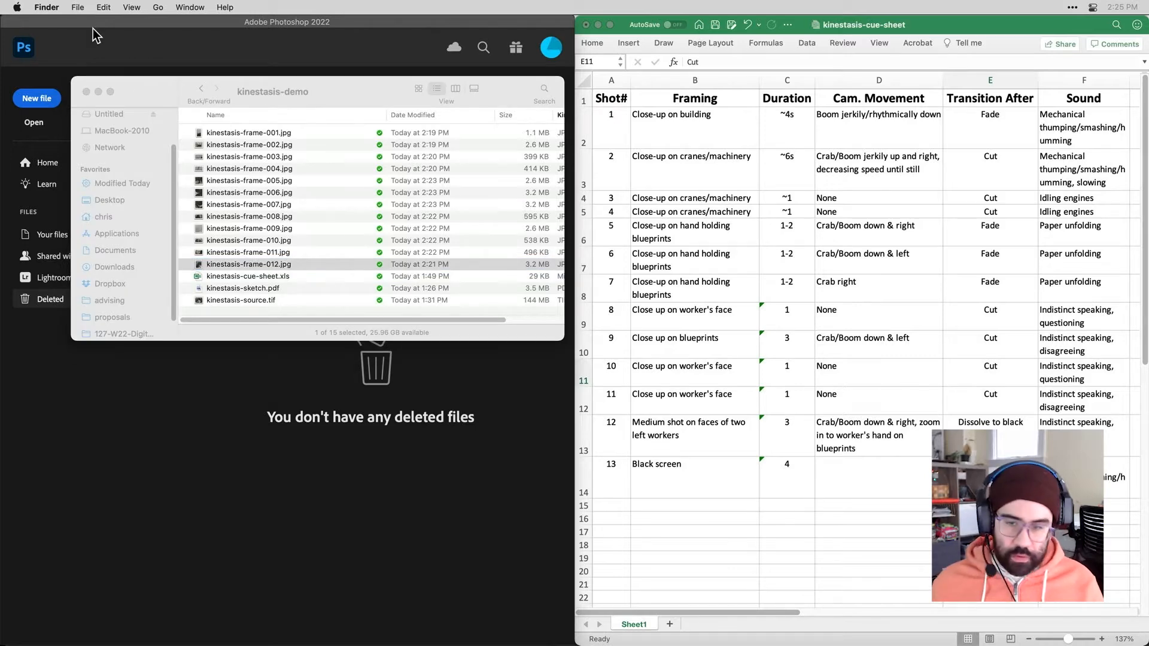
left_click(76, 7)
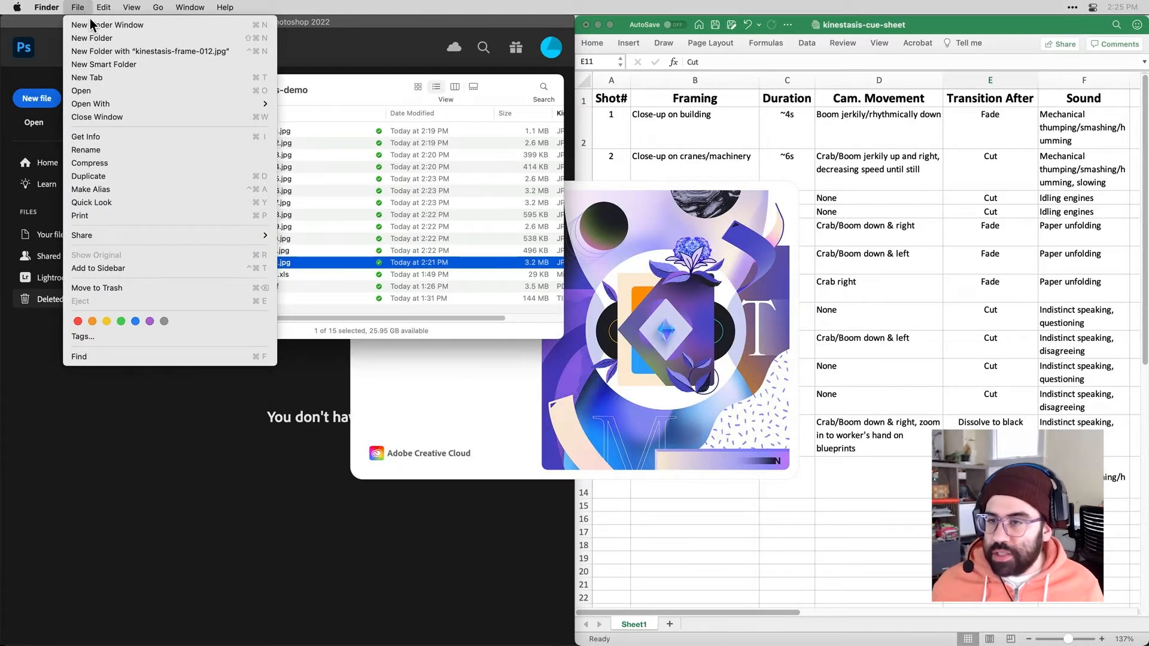
left_click(92, 39)
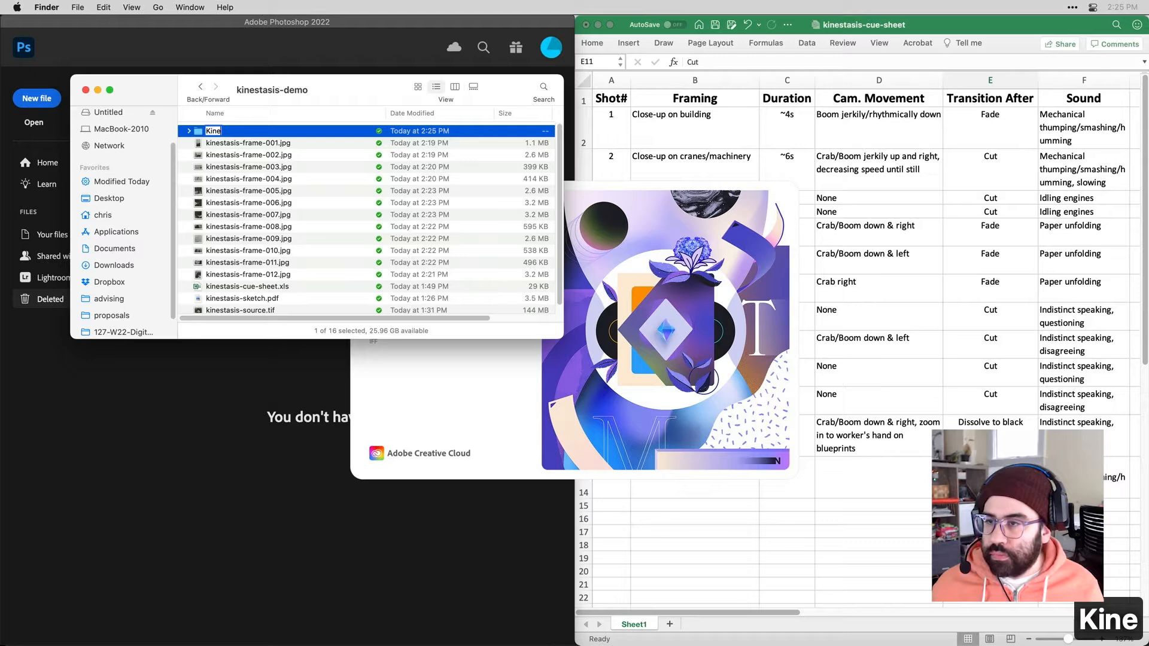
type("Kinestasis Demo Folder")
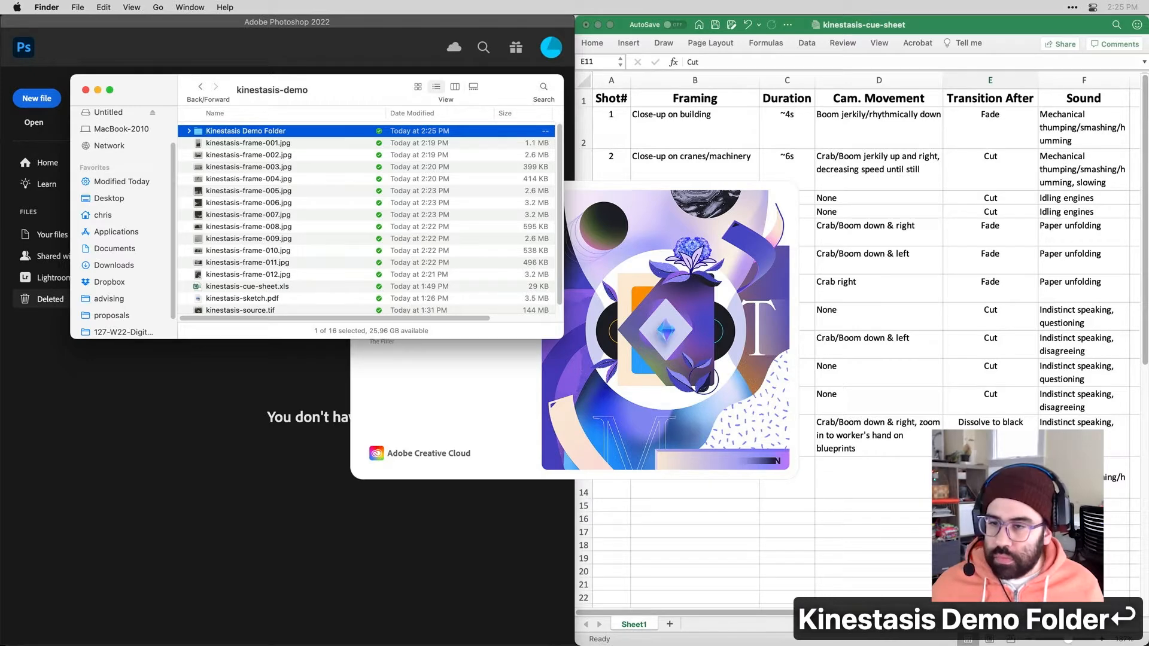
left_click(248, 274)
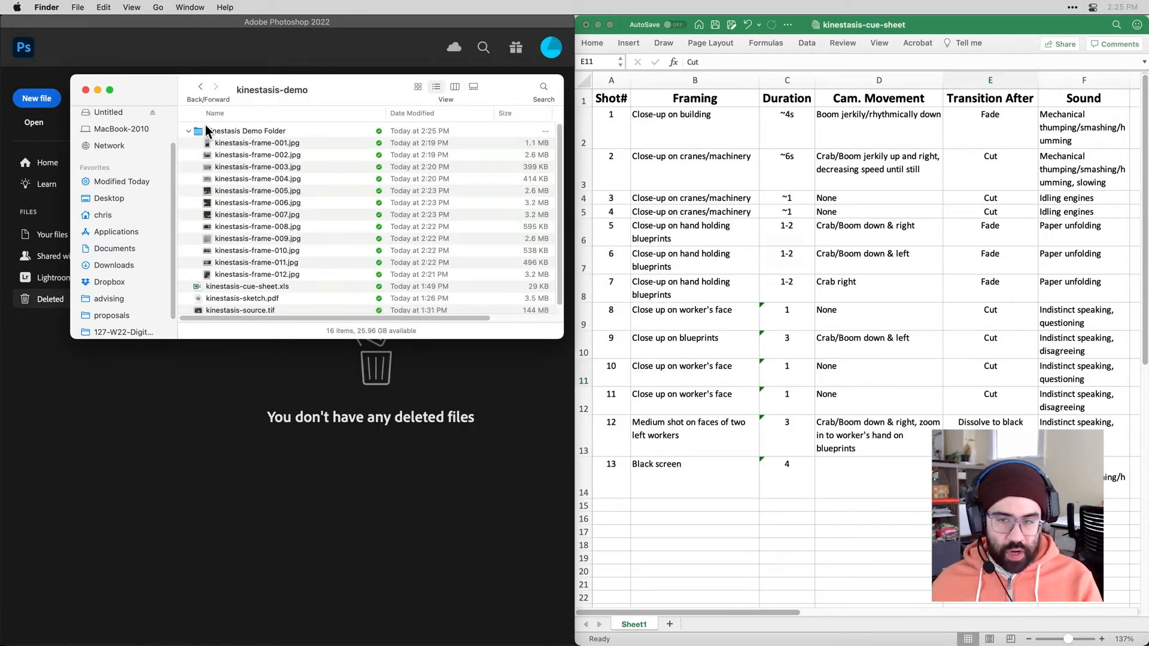
left_click(247, 131)
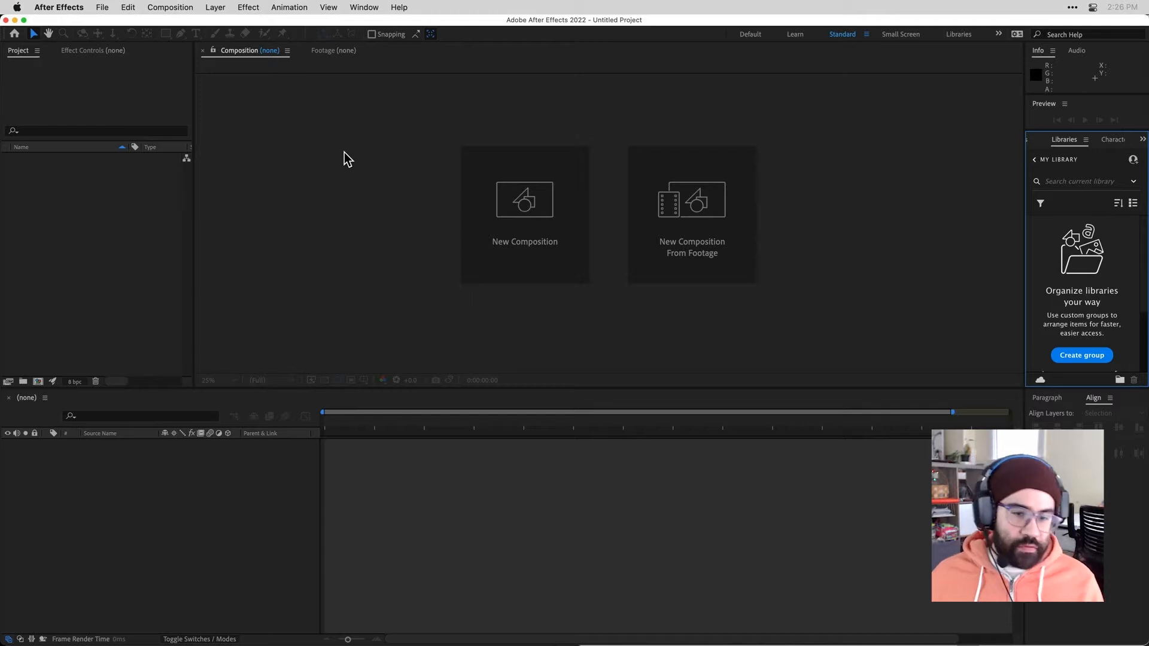
mouse_move(337, 218)
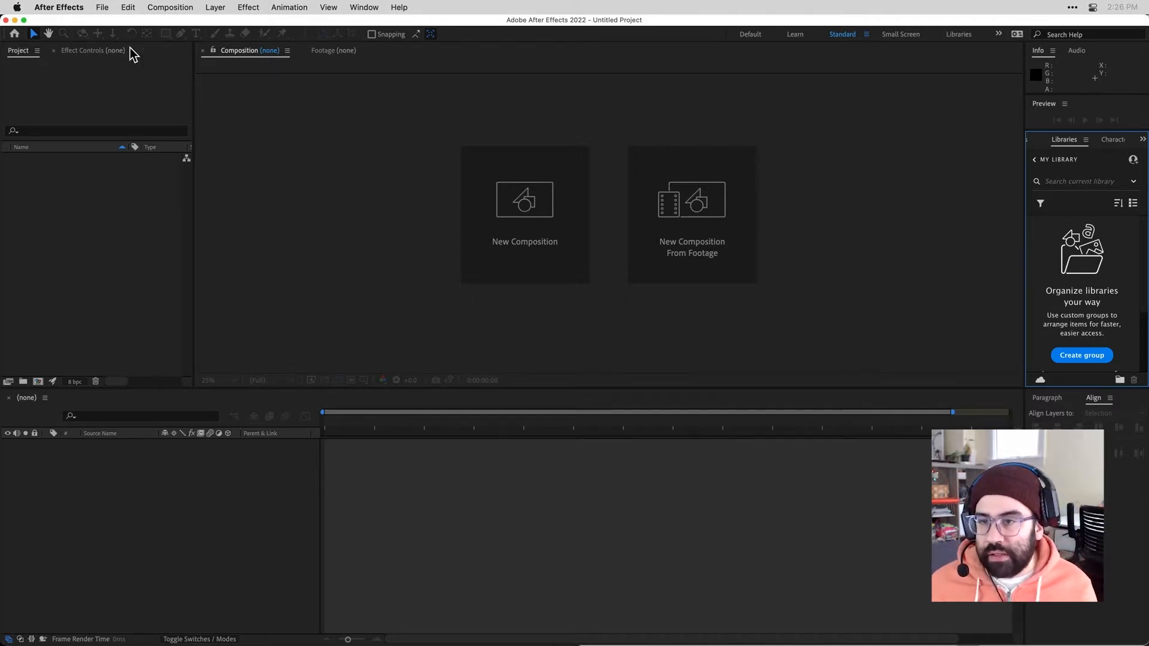
left_click(102, 7)
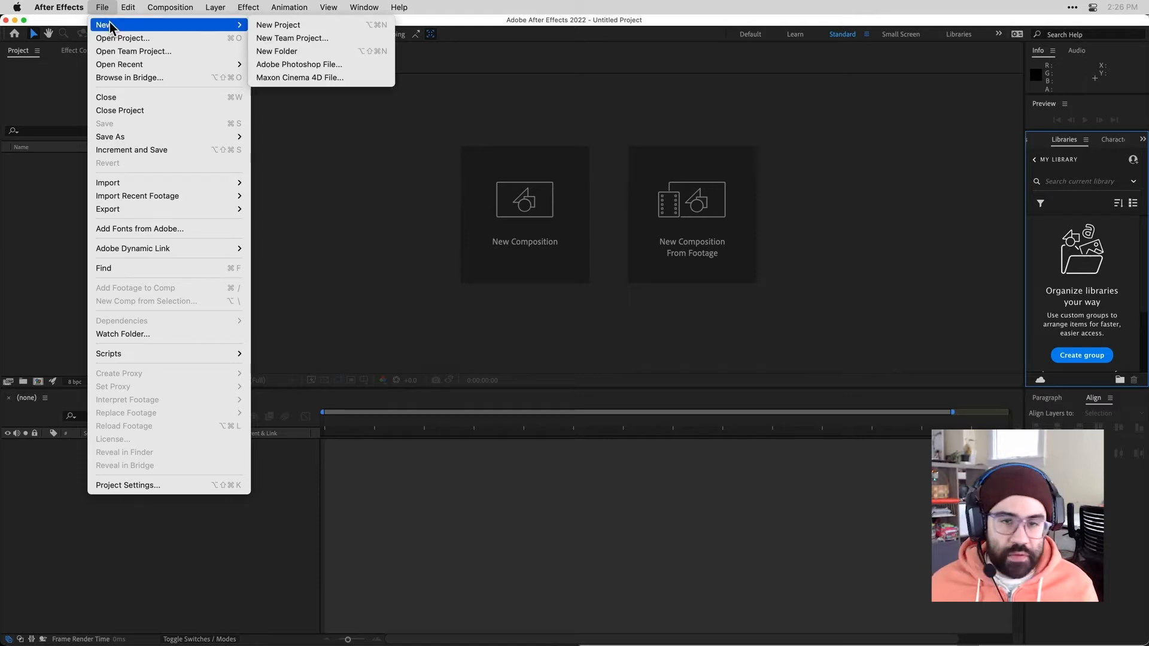
mouse_move(279, 24)
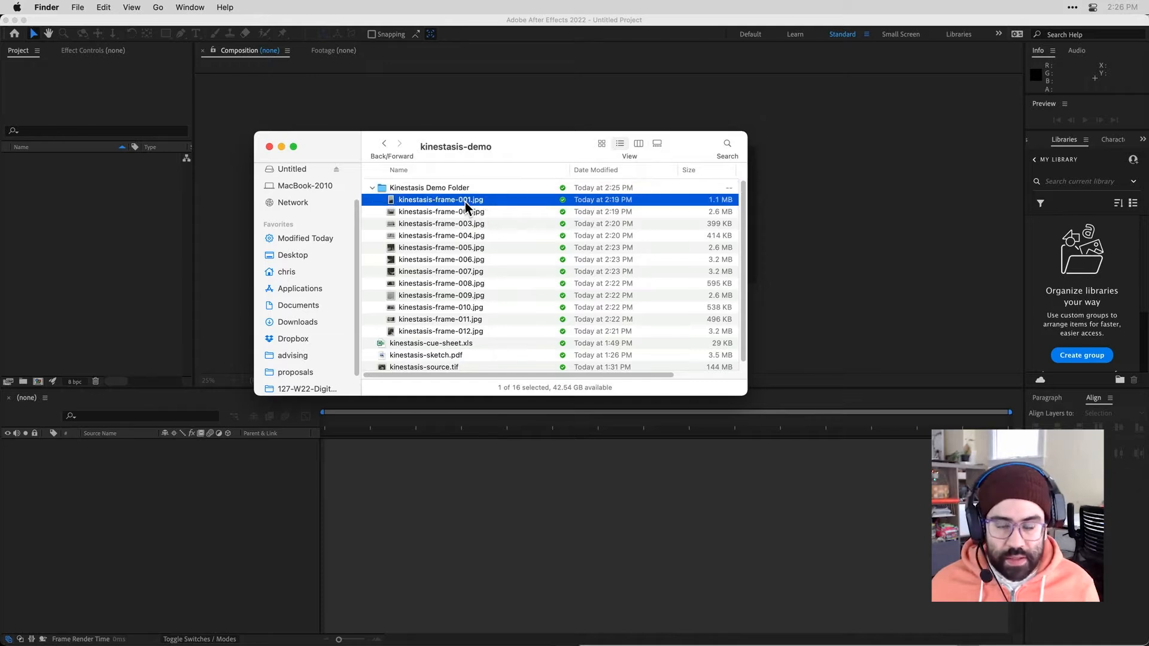
Drag the twelve kinestasis frame JPEGs into the After Effects Project panel
left_click(442, 330)
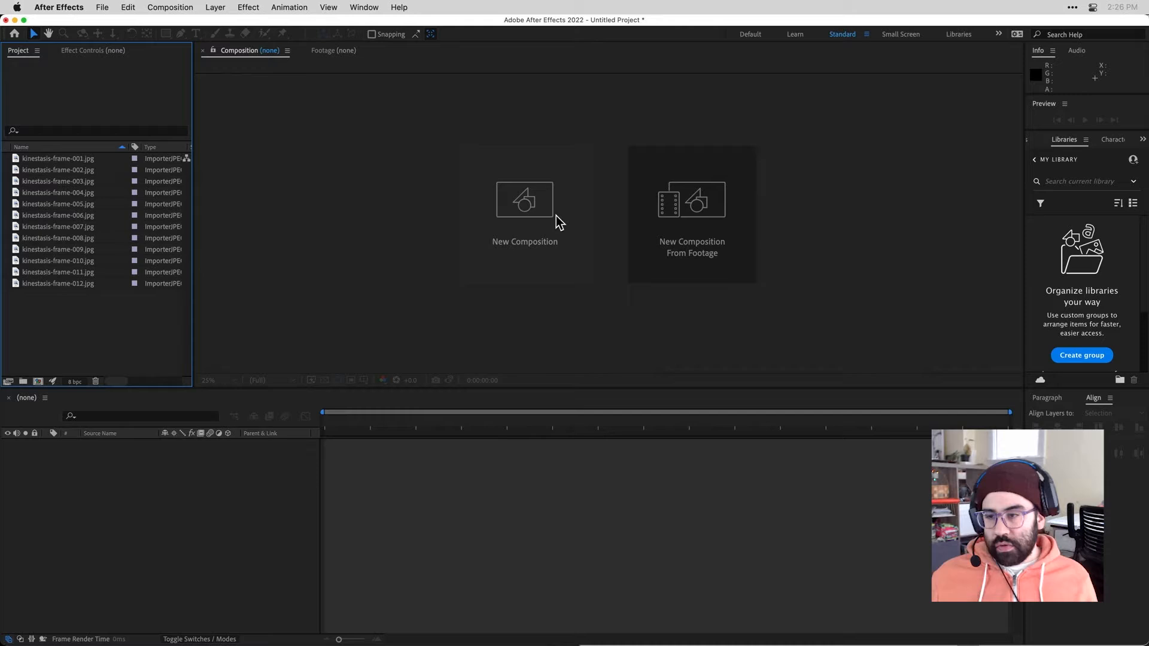
Start a new composition and set its width to 1920 (height 1080)
left_click(525, 200)
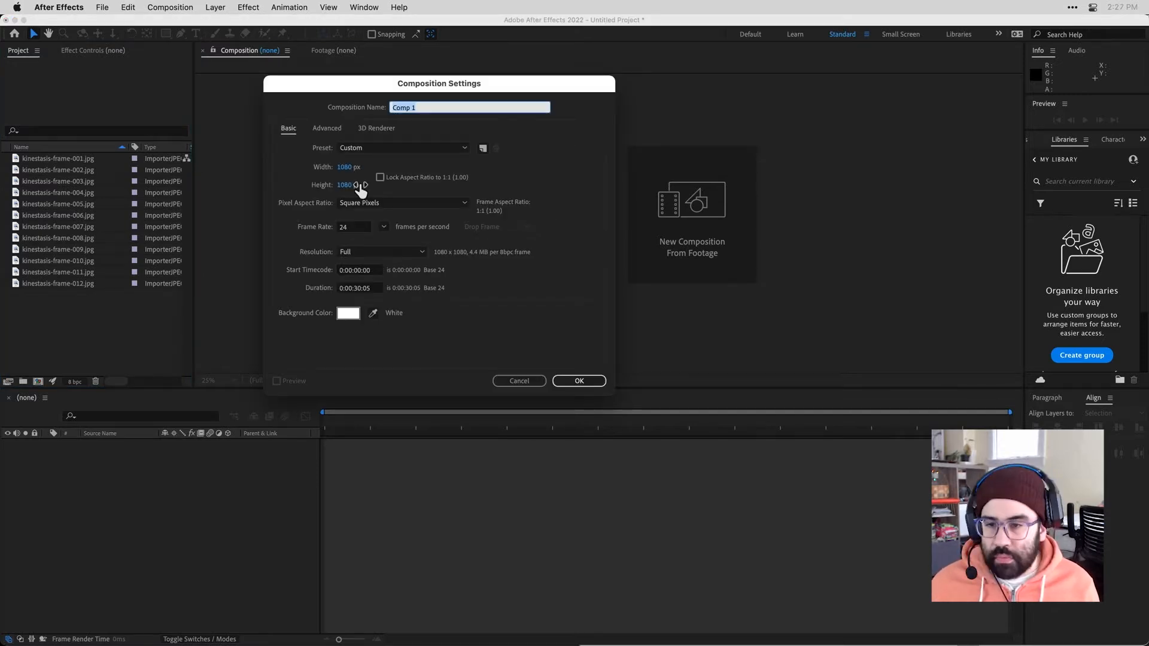
type("19")
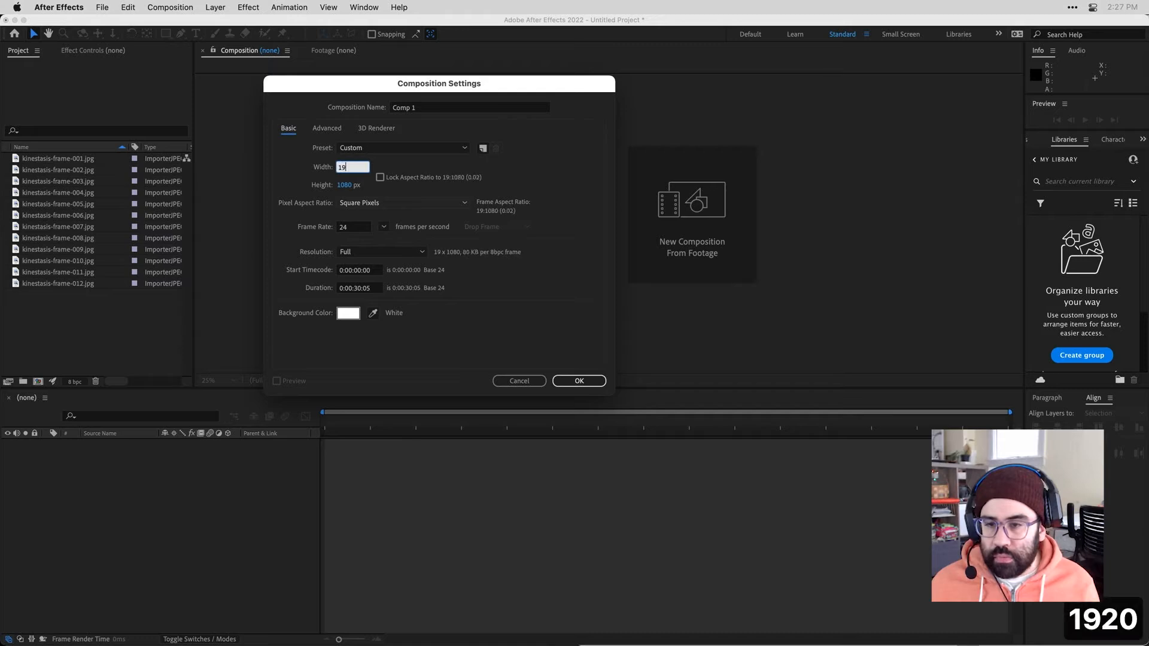
type("1920 px")
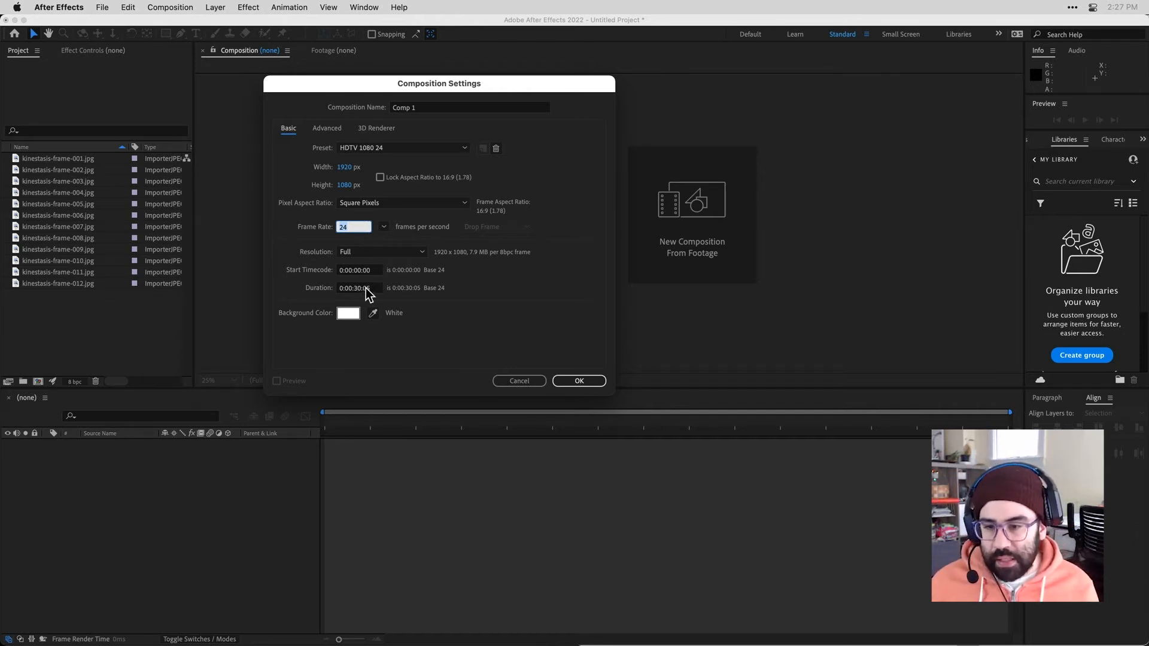
Set the frame rate to 24 and name the composition 'Reilly Kinestasis Demo'
left_click(358, 287)
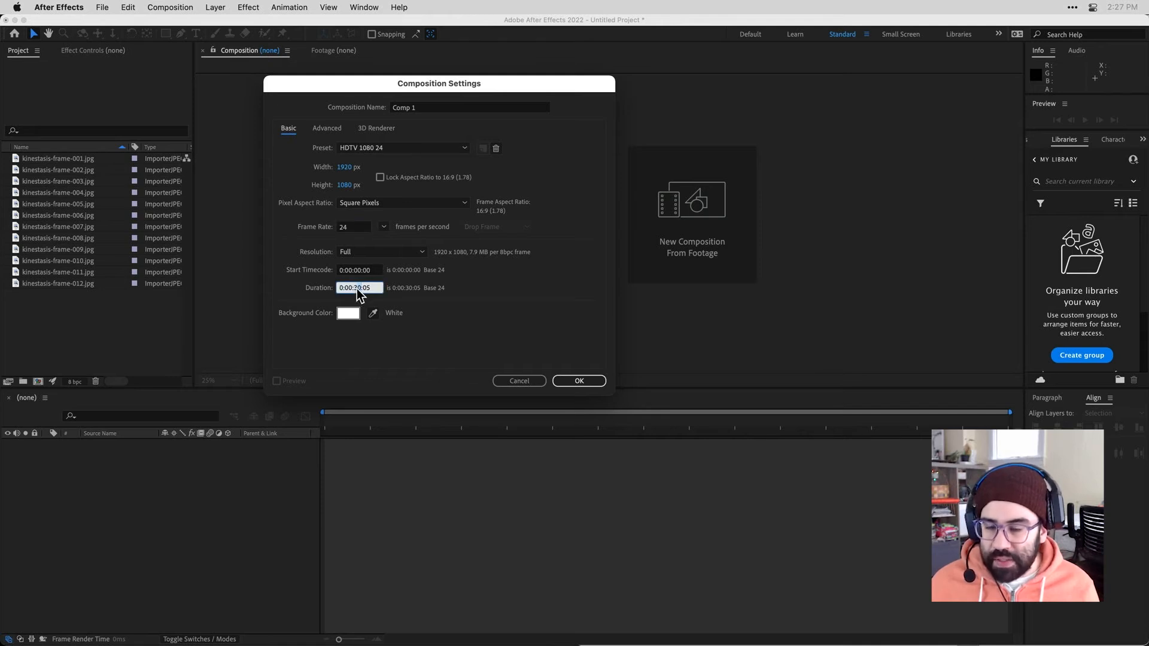
left_click(374, 287)
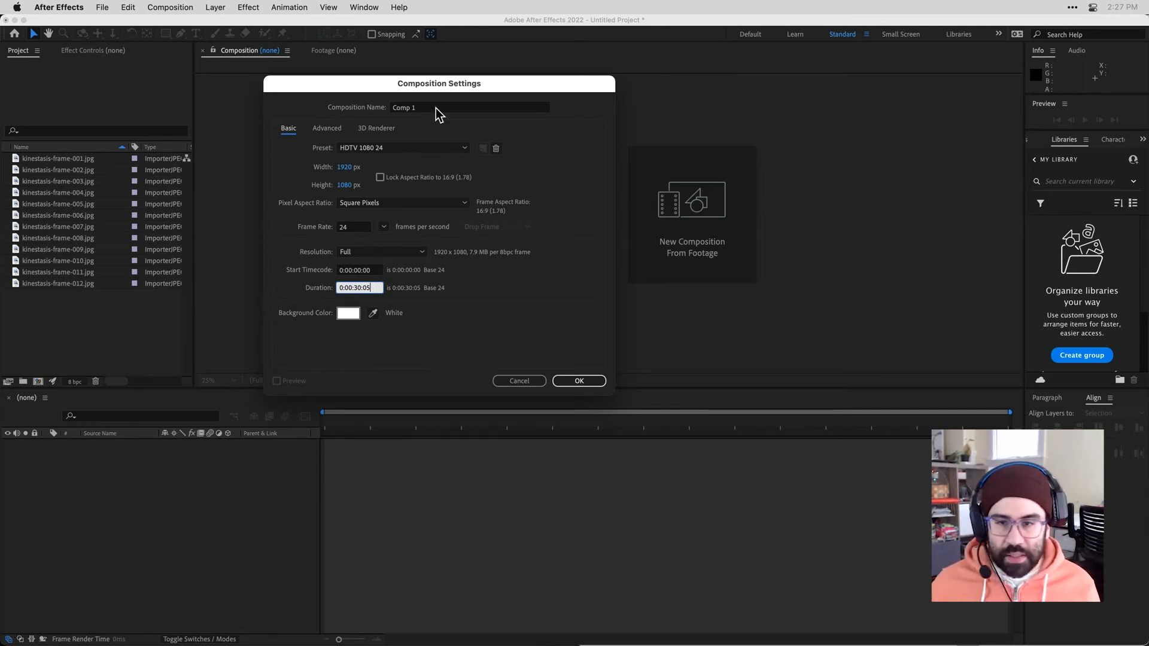
type("Reilly Kinestasis Demo")
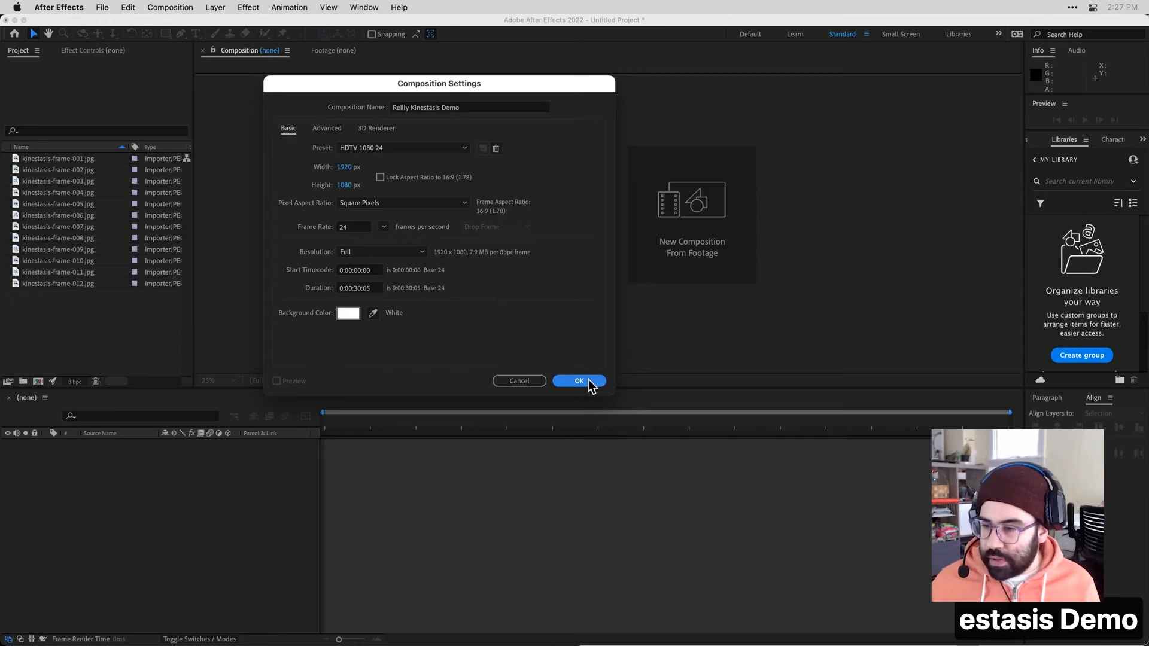
Confirm the Composition Settings to create Reilly Kinestasis Demo
left_click(579, 381)
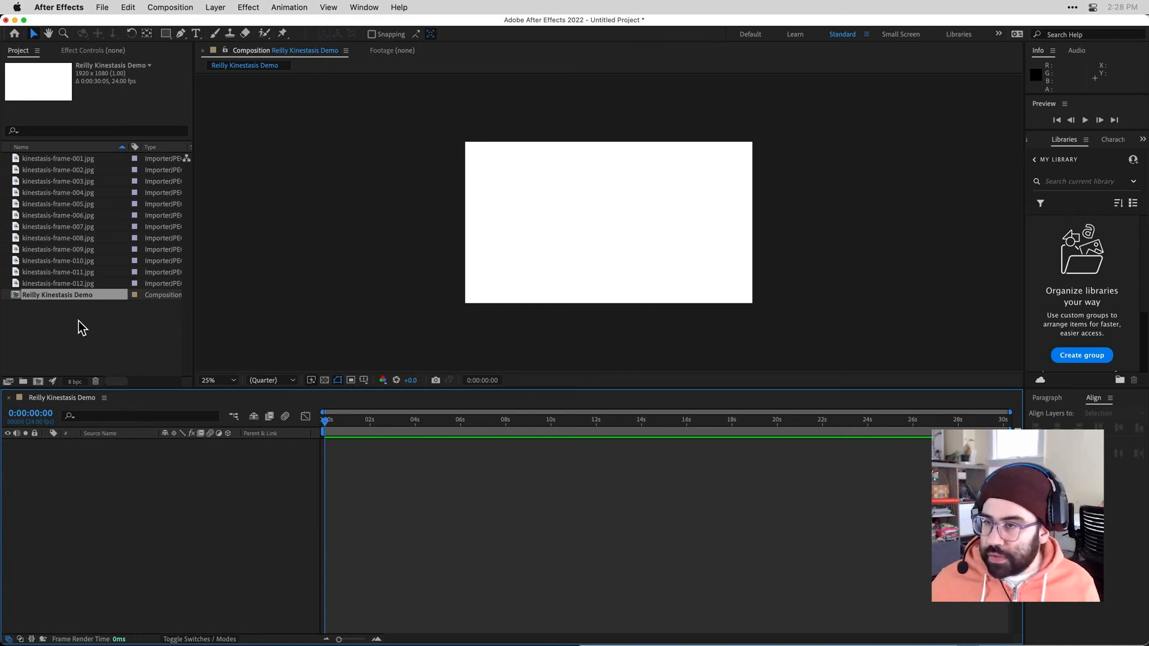
left_click(101, 7)
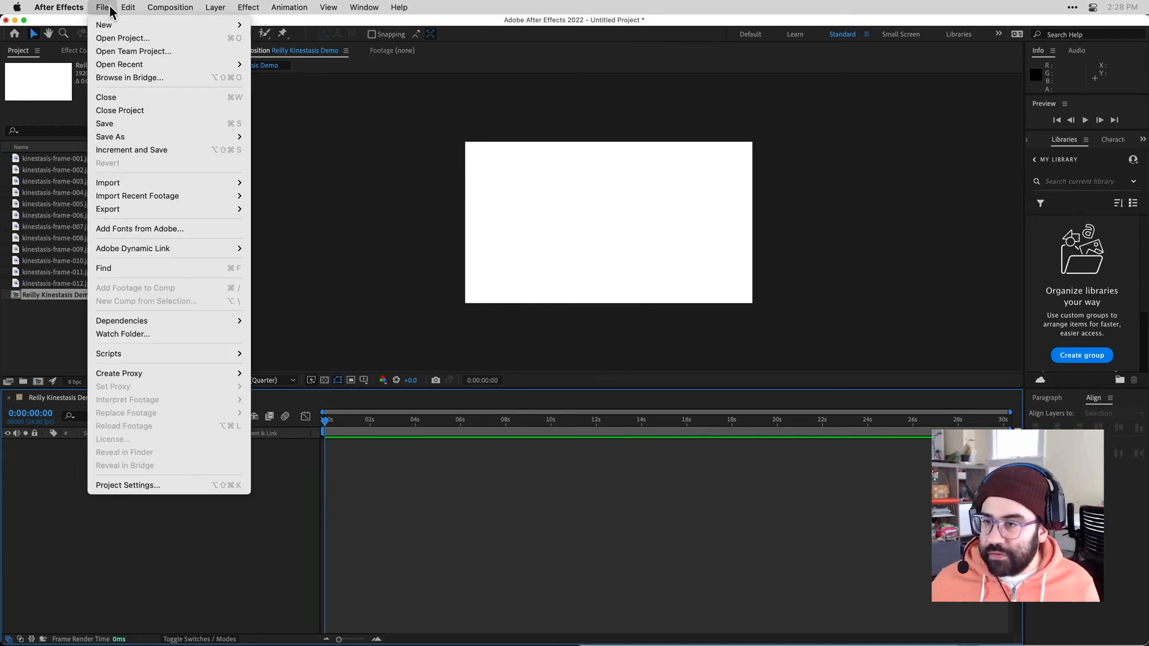
Save the project as 'Kinestasis Demo' inside the Kinestasis Demo Folder
left_click(110, 137)
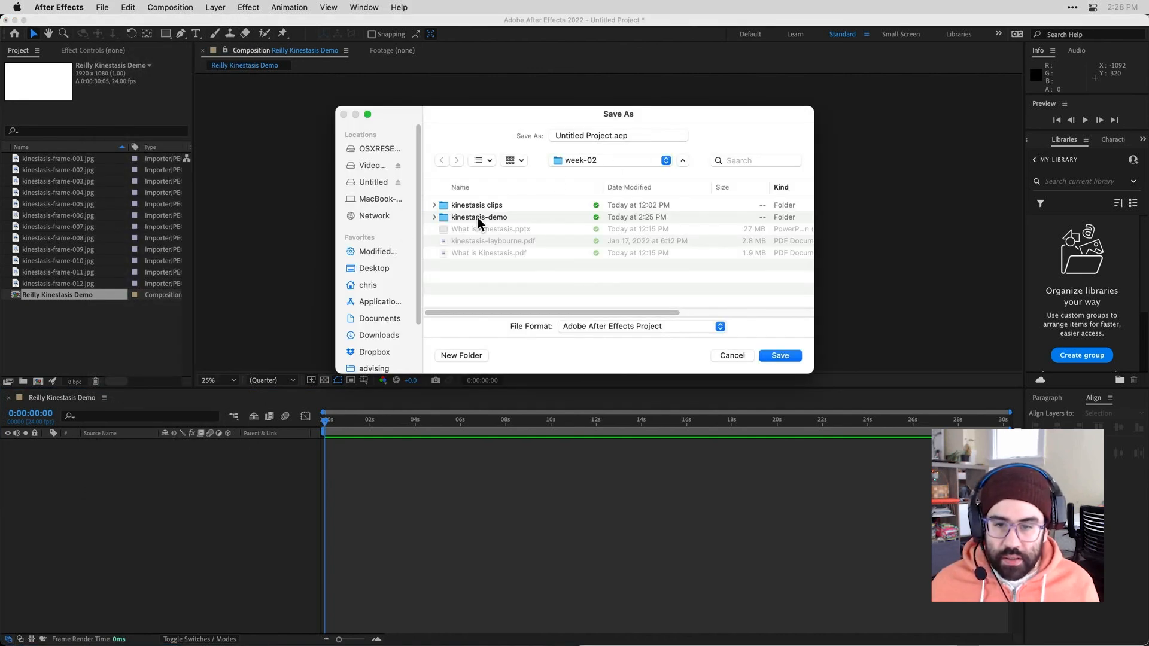
double_click(479, 217)
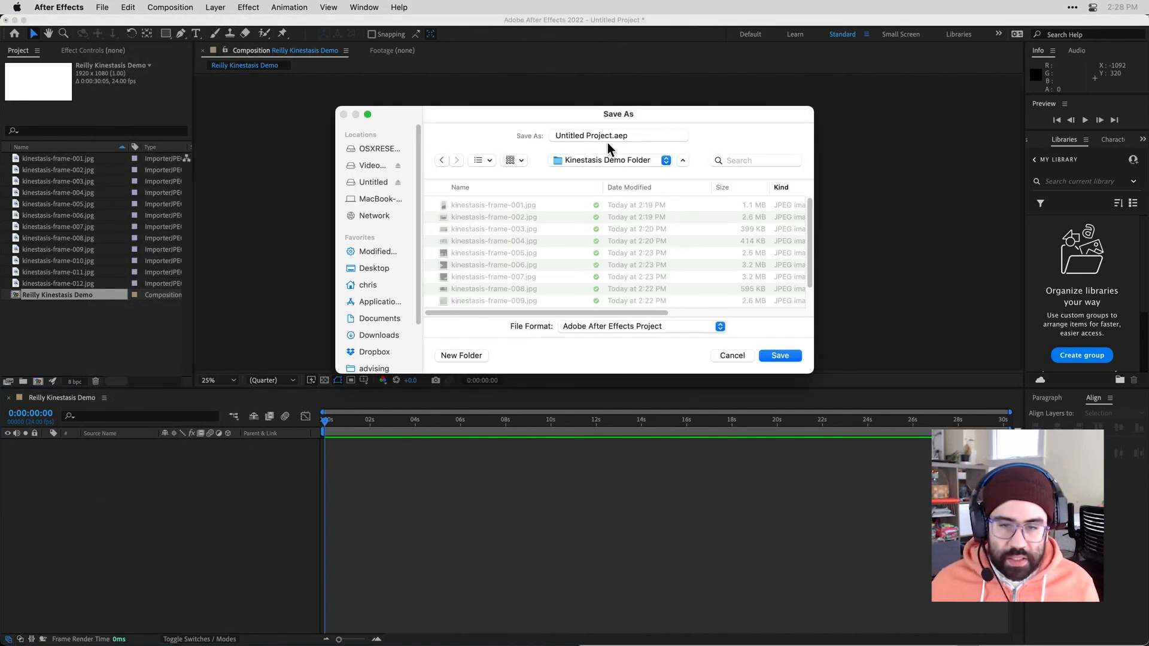
type("Kinestasis Demo.aep")
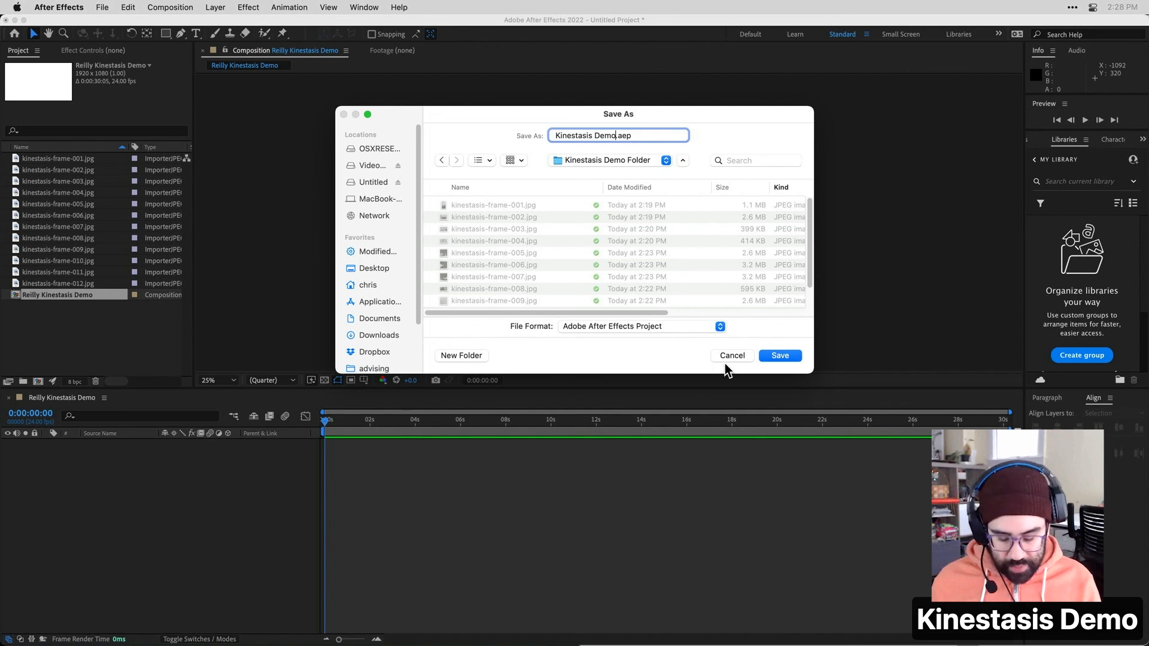
left_click(780, 355)
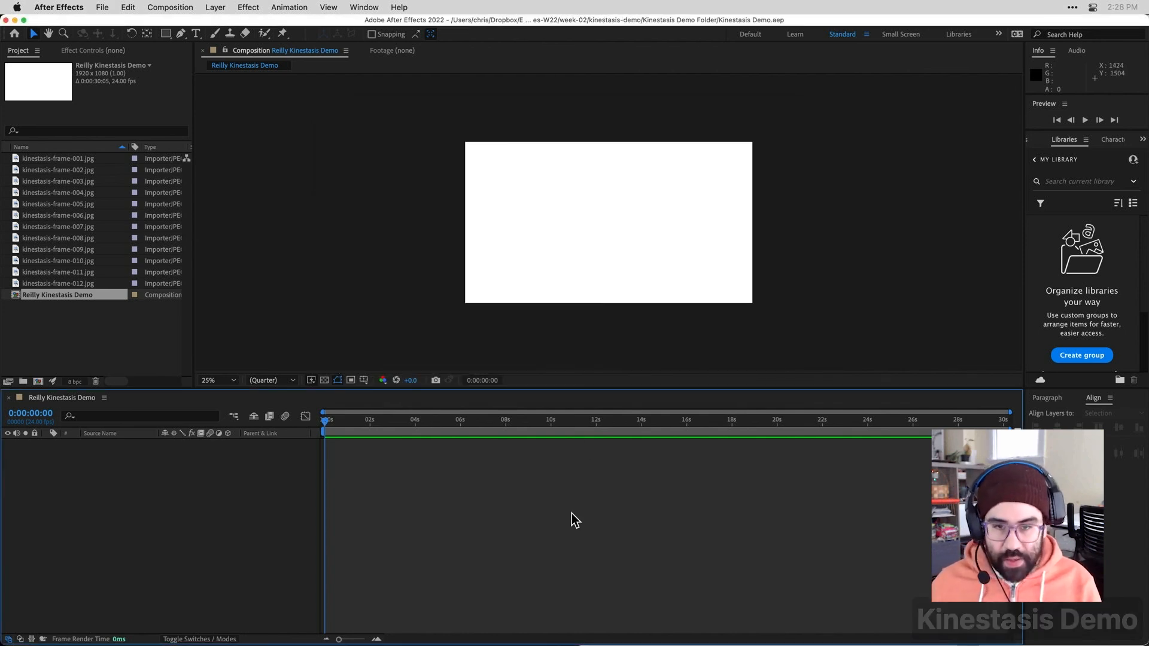